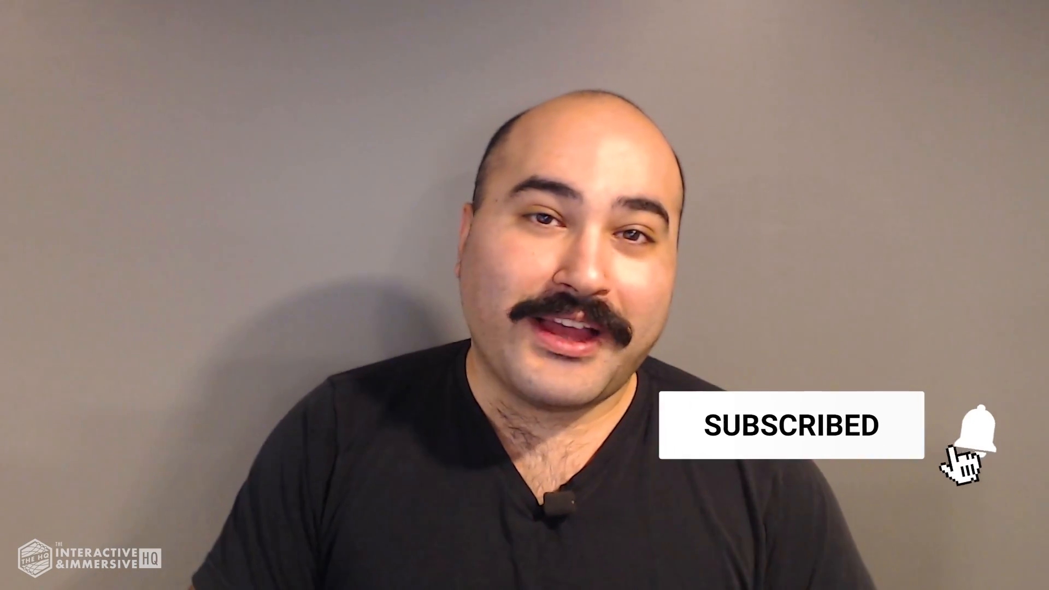
left_click(974, 428)
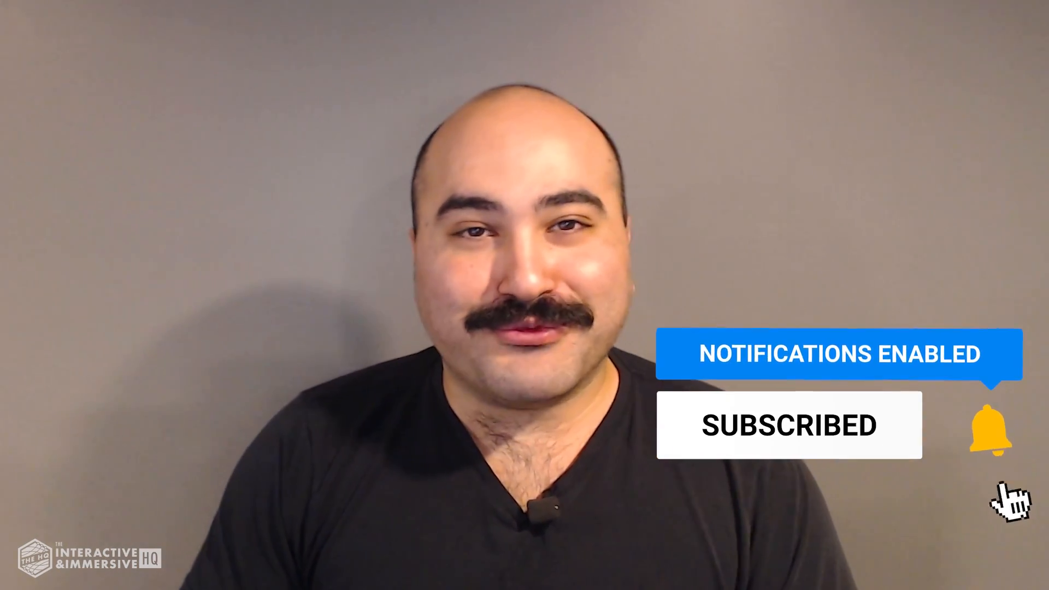